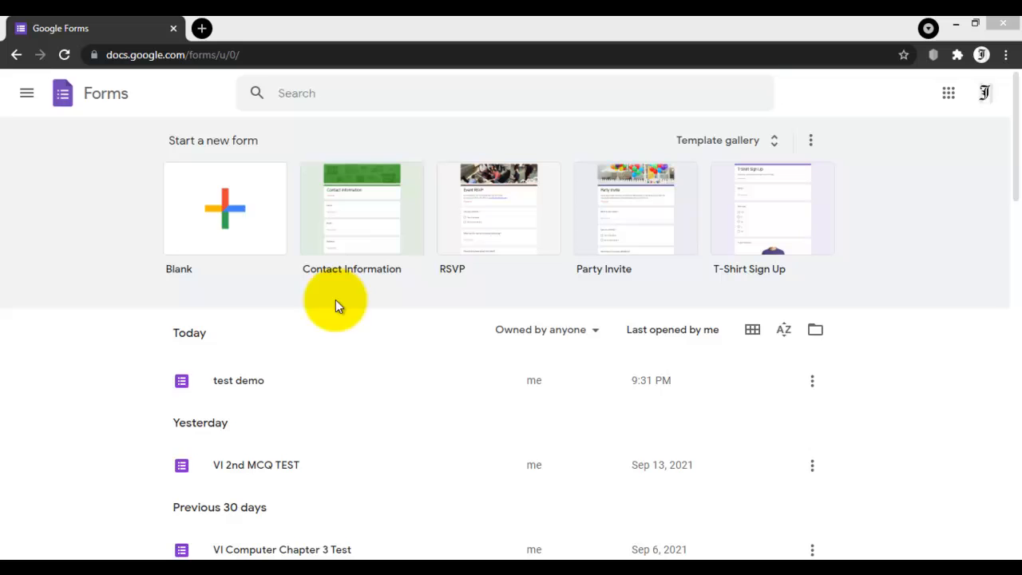
mouse_move(370, 300)
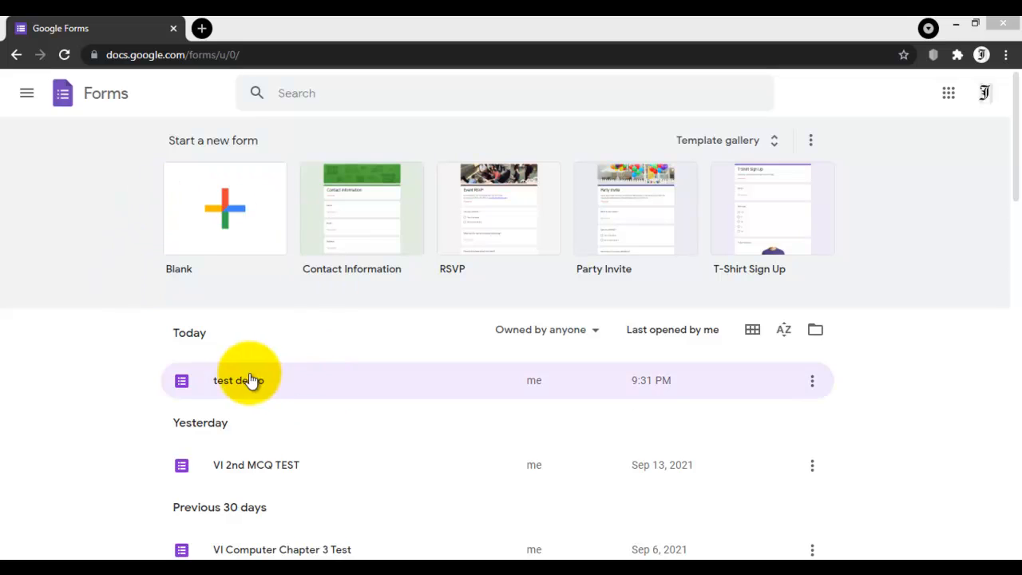
mouse_move(246, 419)
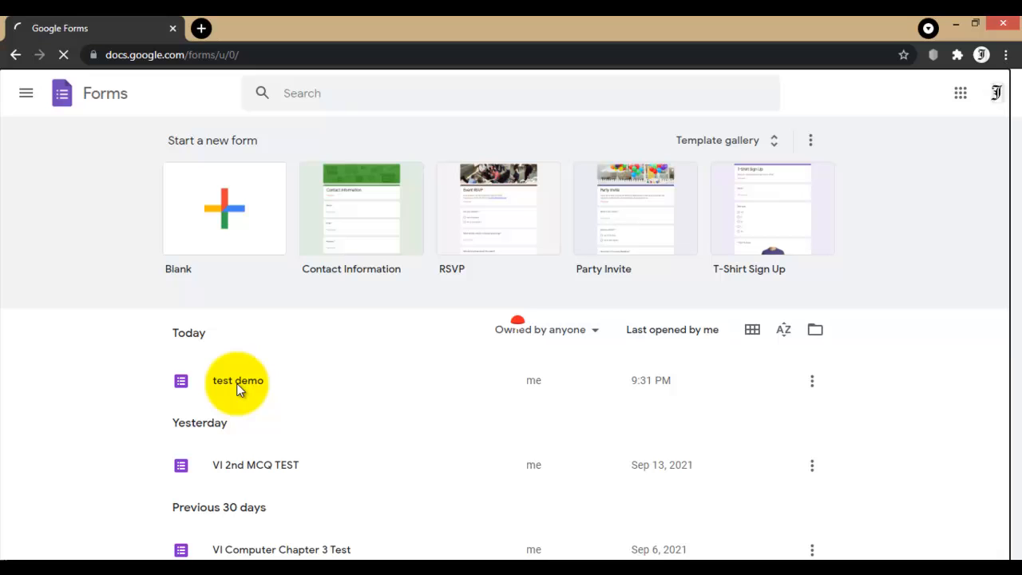
Step: Open the 'test demo' form from the Forms home list for editing
double_click(237, 380)
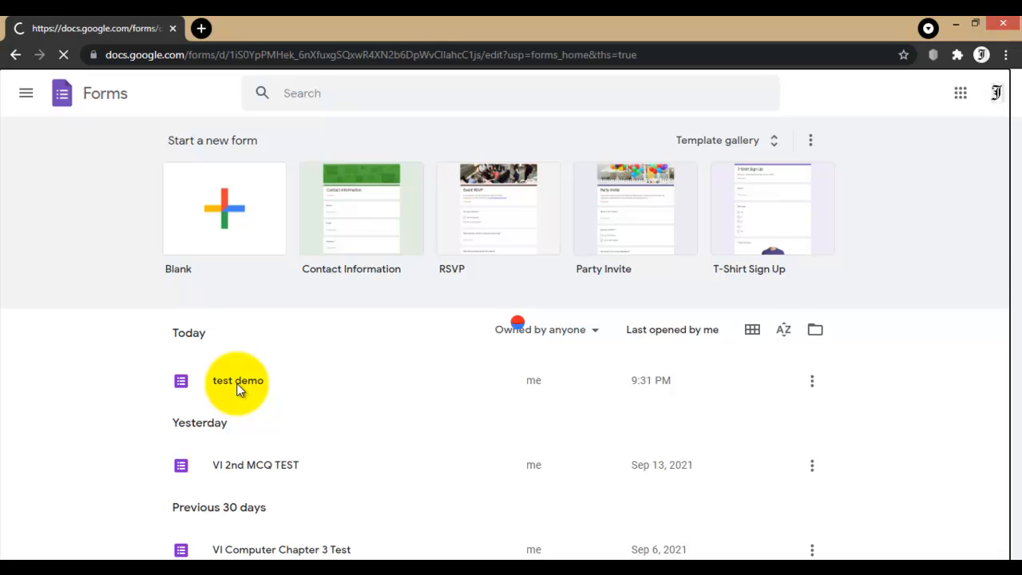
double_click(236, 380)
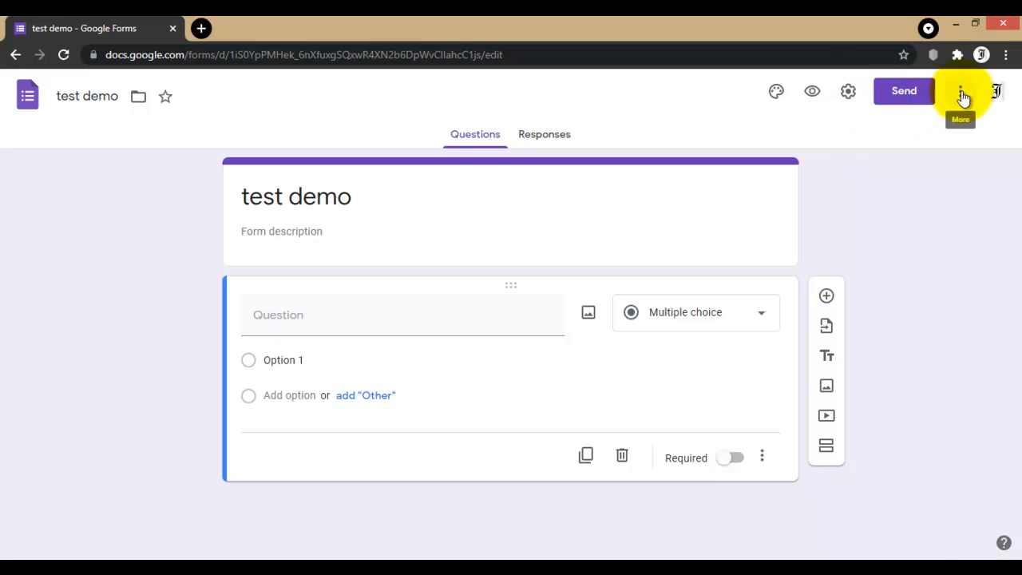
Step: Reach the Forms add-ons marketplace via the More menu's Add-ons entry
click(960, 90)
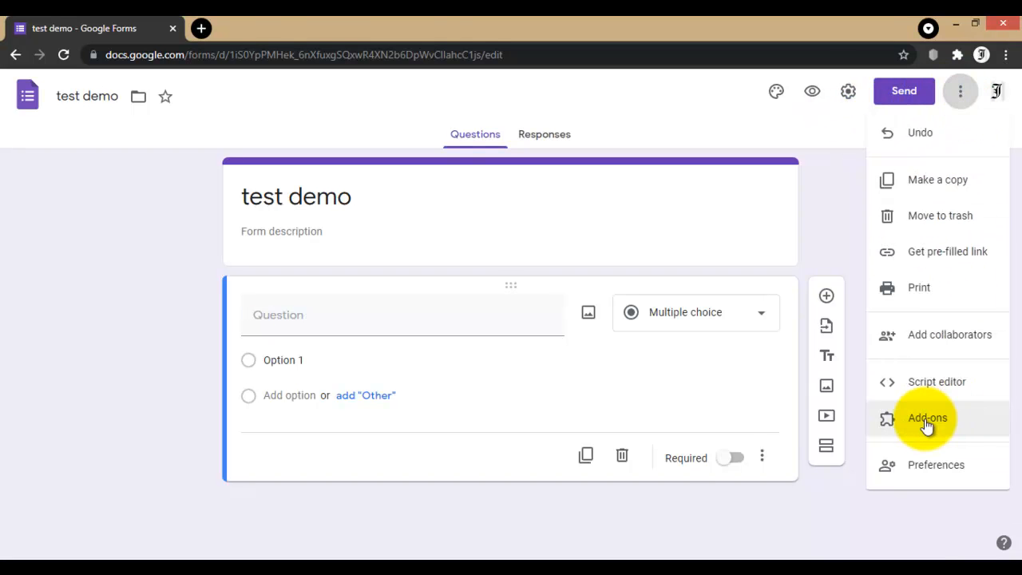
click(926, 419)
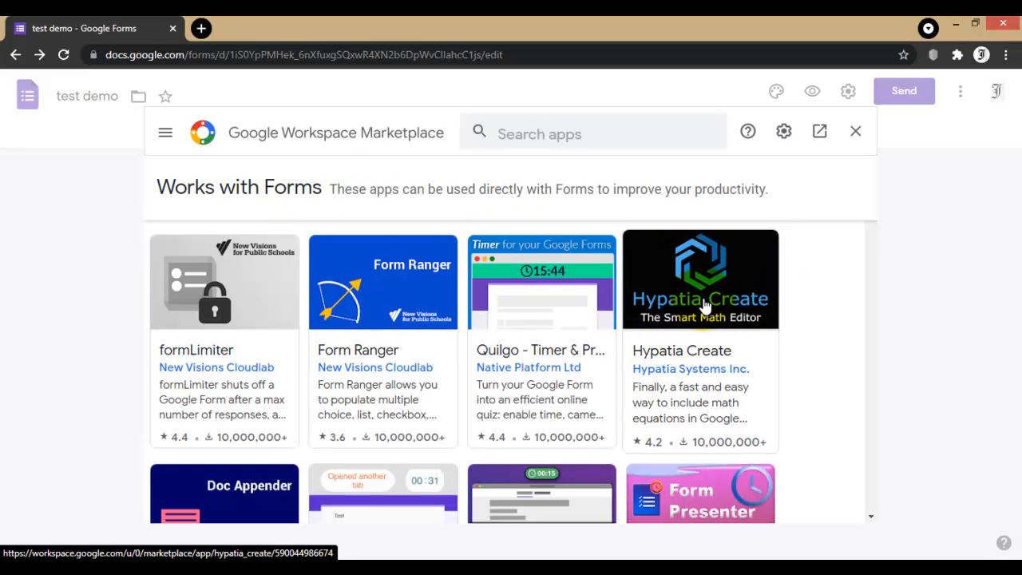
Step: Begin installing Hypatia Create from its Marketplace card and continue past the permissions notice
click(700, 280)
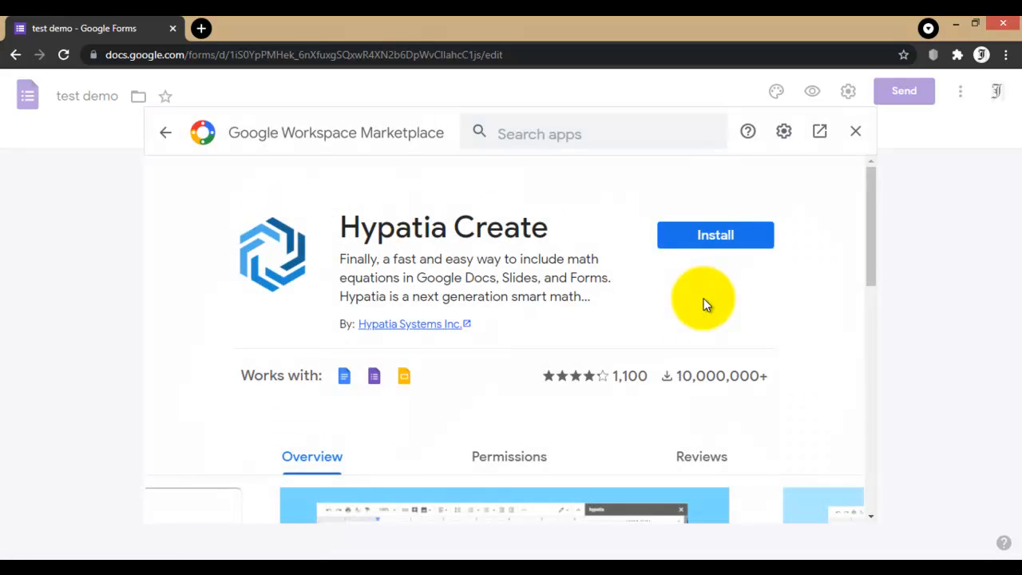
mouse_move(716, 235)
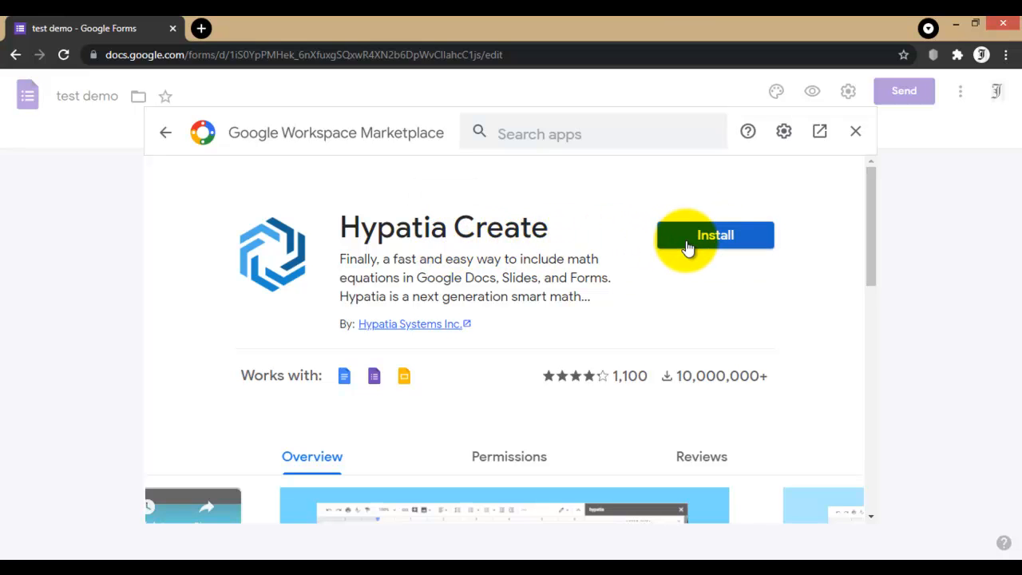
click(715, 233)
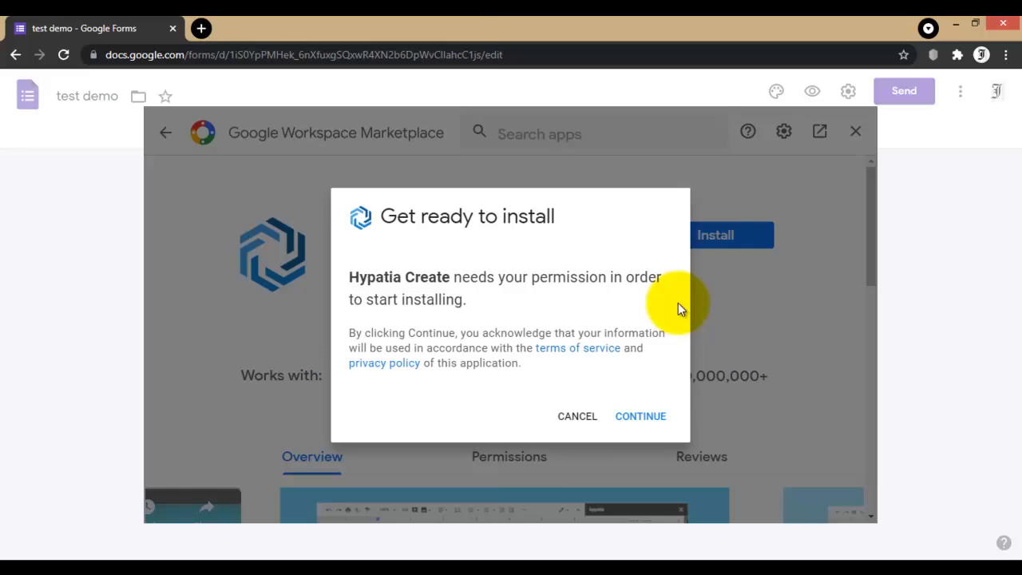
click(640, 415)
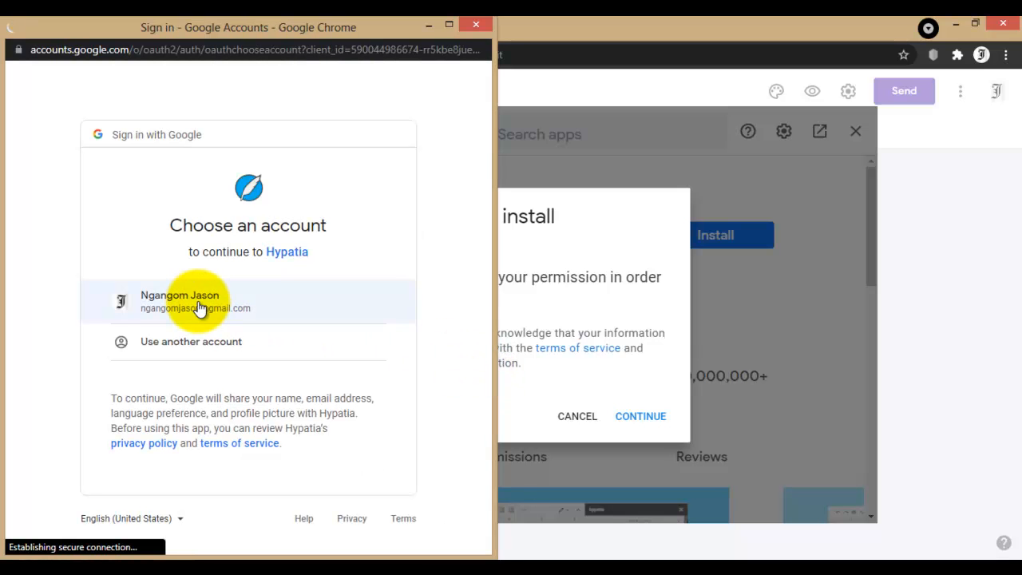
mouse_move(460, 296)
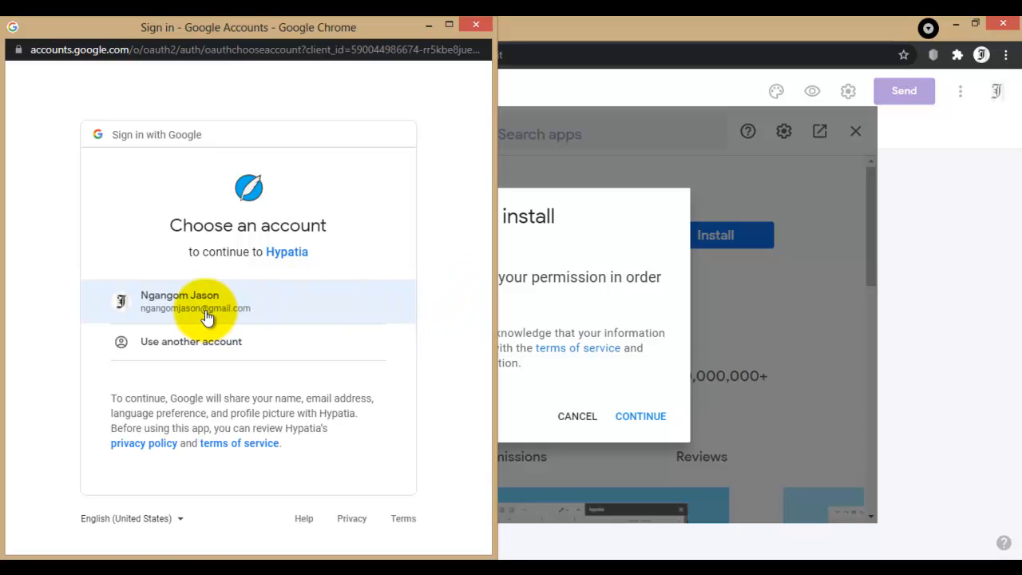
Step: Choose the user's Google account for Hypatia sign-in and review the requested permissions
click(195, 301)
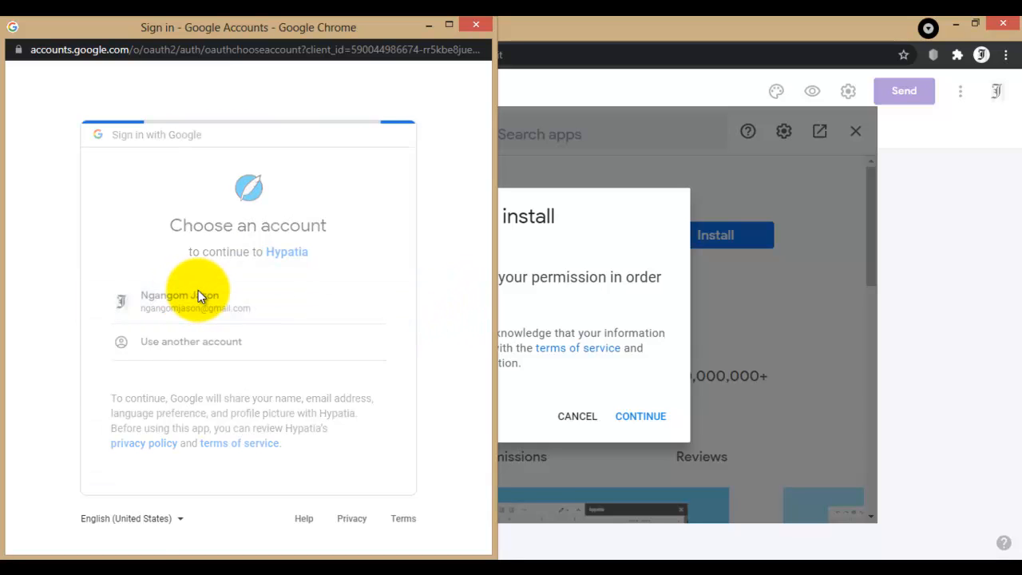
click(179, 300)
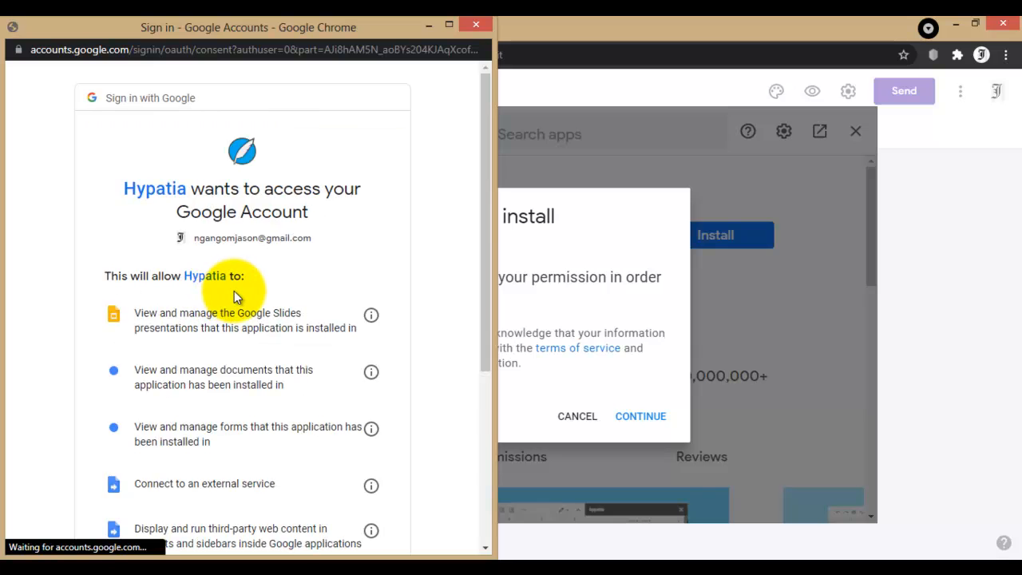
scroll(down, 3)
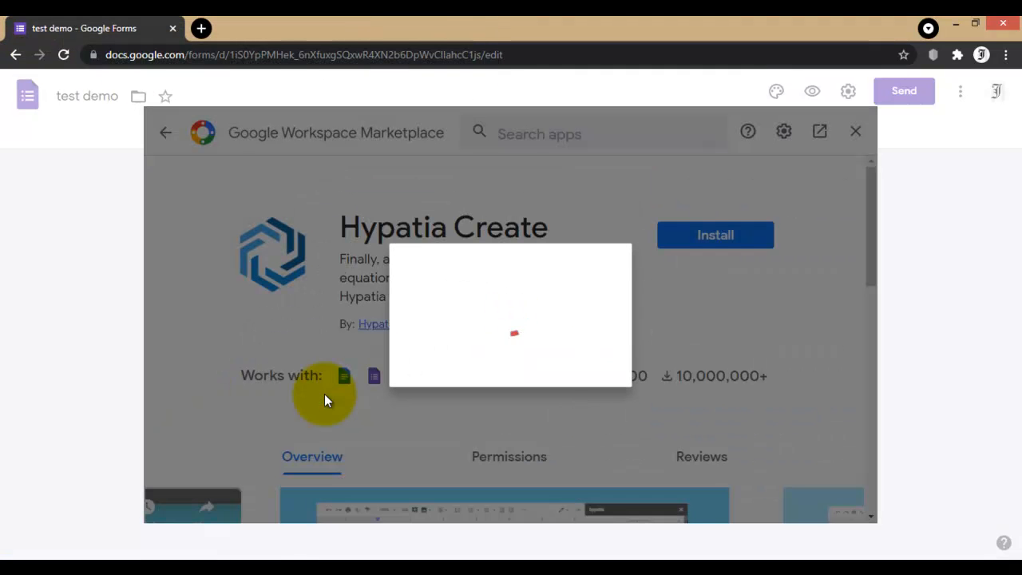
Step: Confirm Hypatia Create's installation as Done, close the Marketplace and its popup to return to the form
click(715, 235)
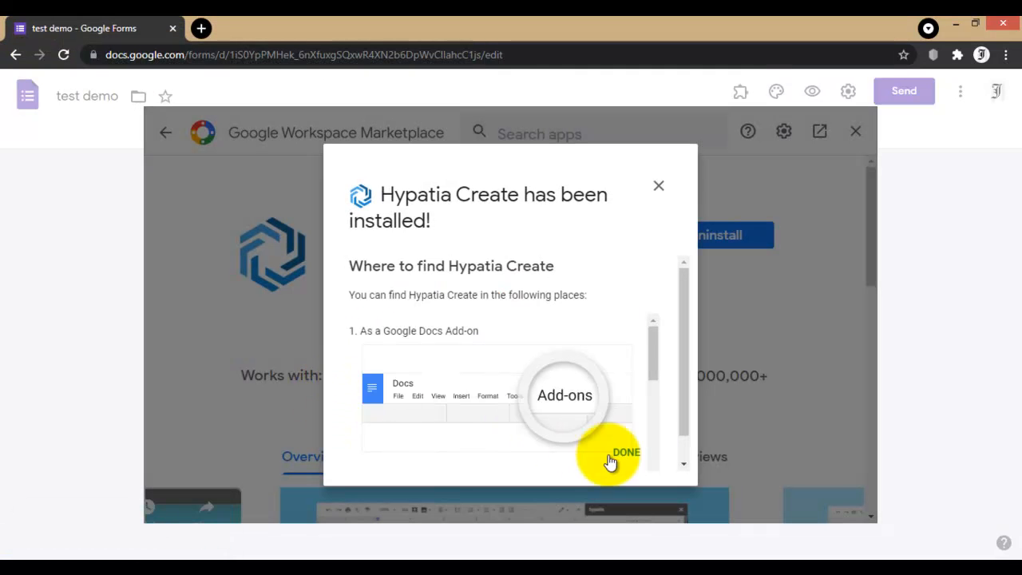
click(626, 452)
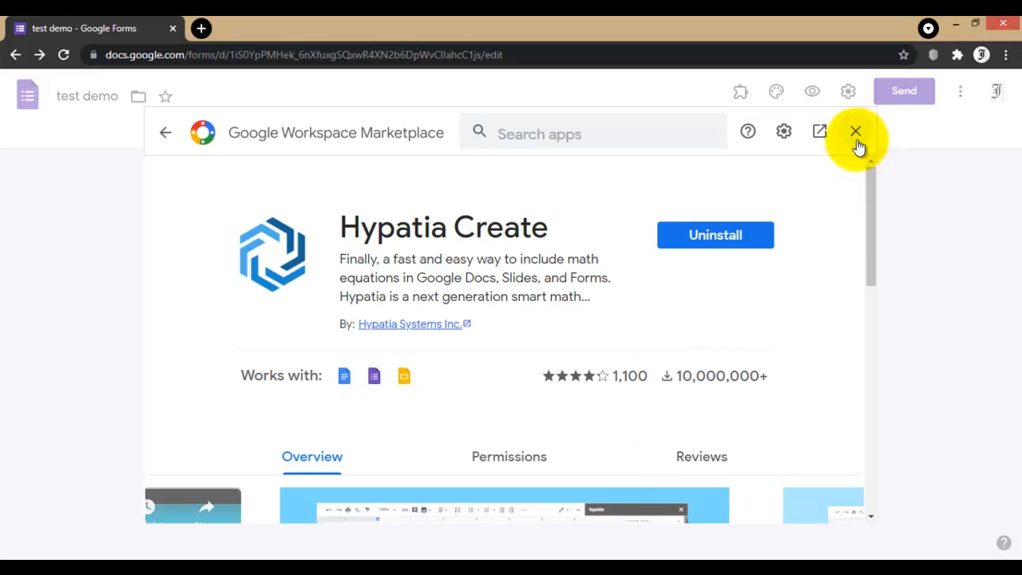
click(857, 131)
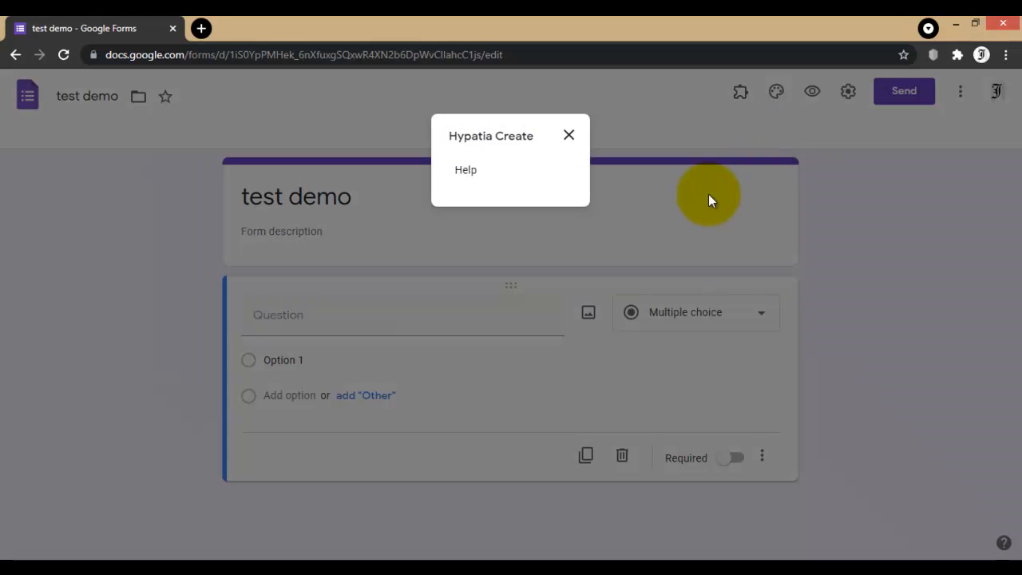
click(568, 135)
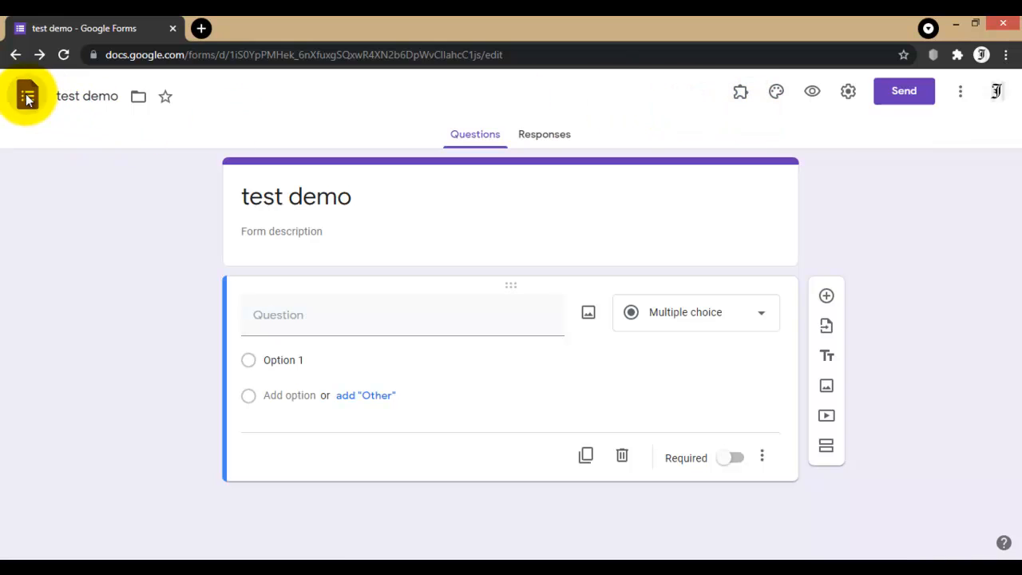
Step: Return to the Forms home list and reopen 'test demo' so Hypatia Create loads
click(27, 96)
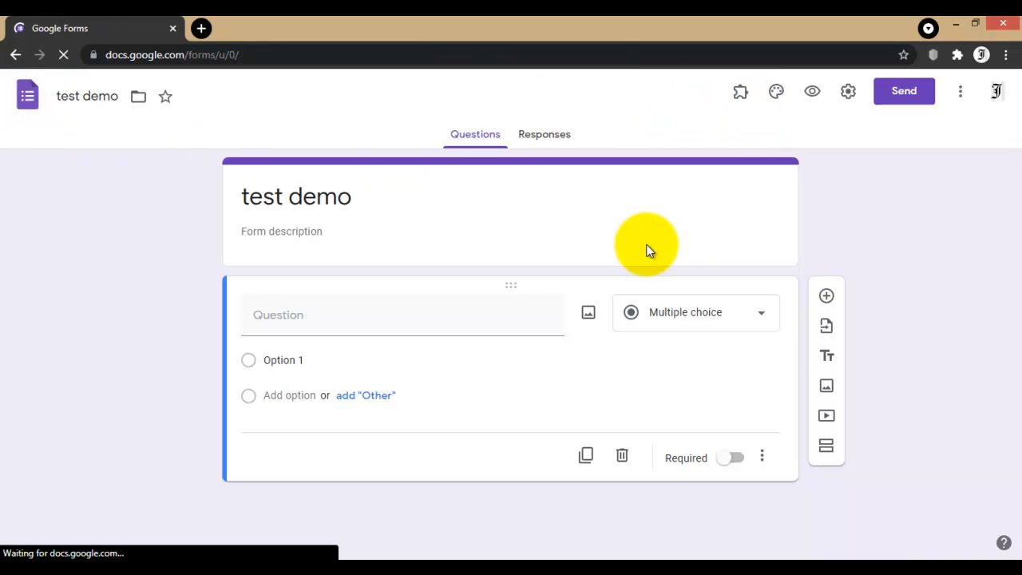
click(16, 54)
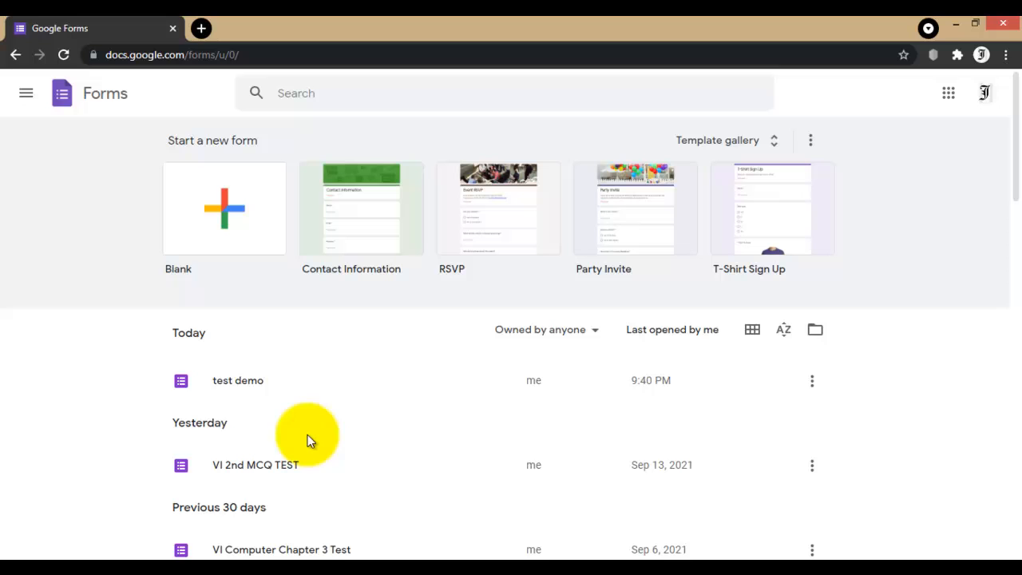
click(236, 380)
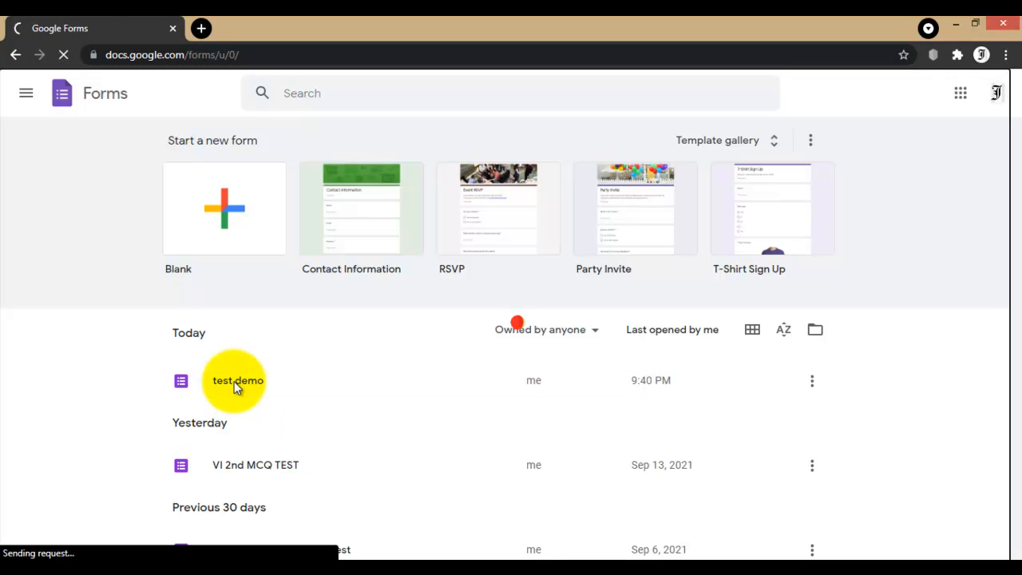
double_click(237, 380)
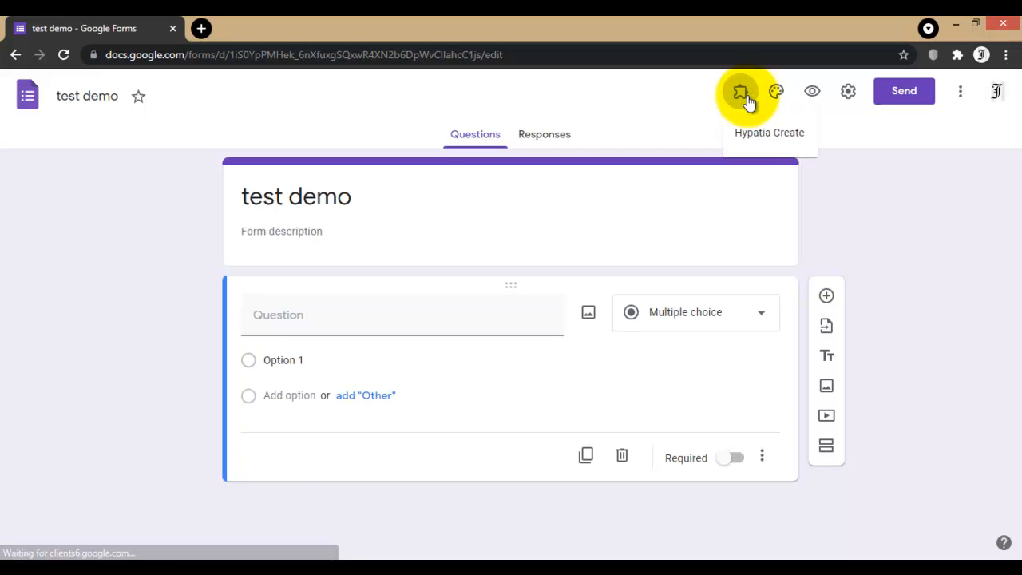
Step: Launch Hypatia Create's Insert/Edit Math sidebar and dismiss its quick help guide
click(741, 91)
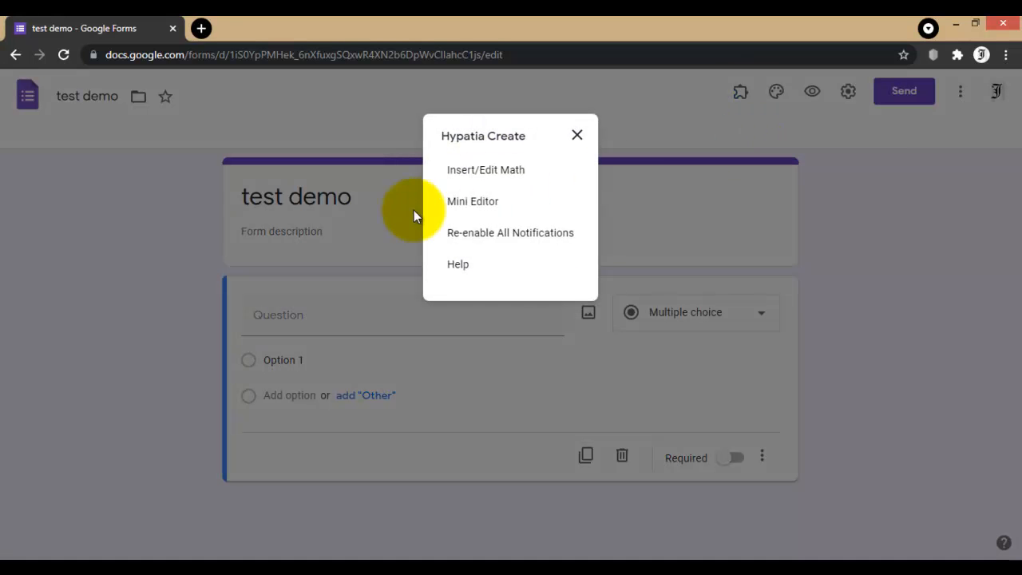
click(577, 134)
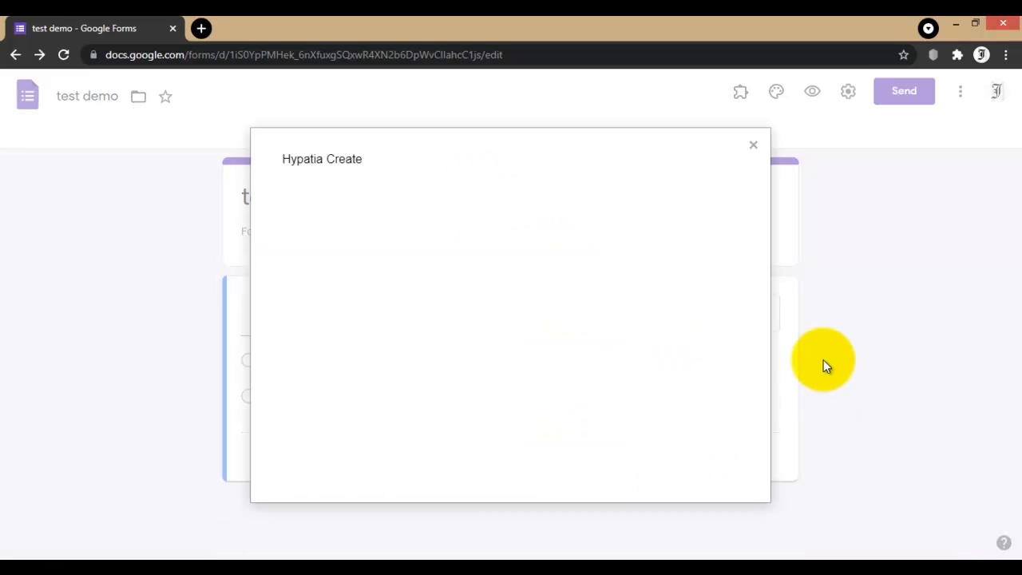
mouse_move(807, 375)
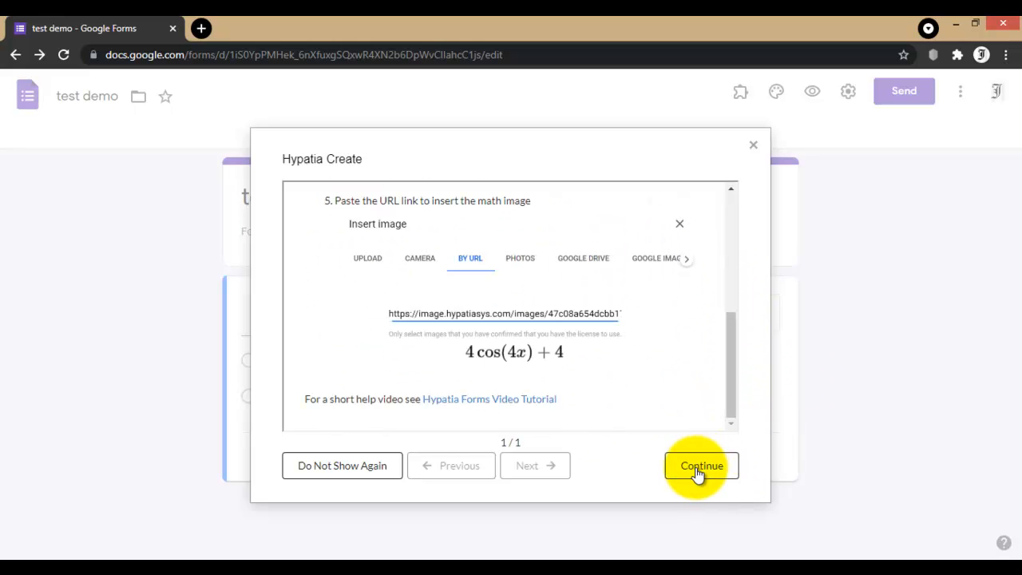
click(701, 467)
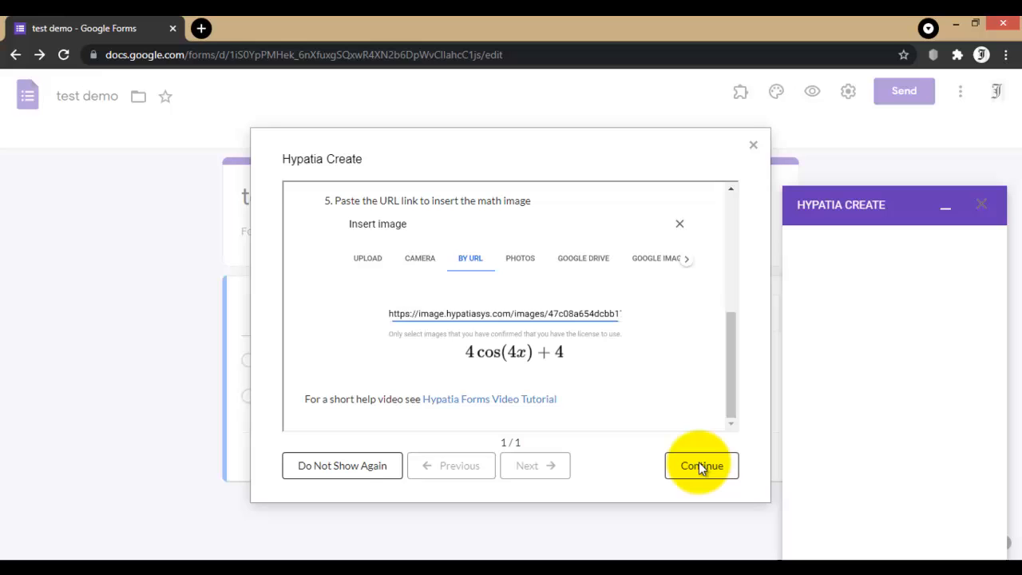
click(701, 466)
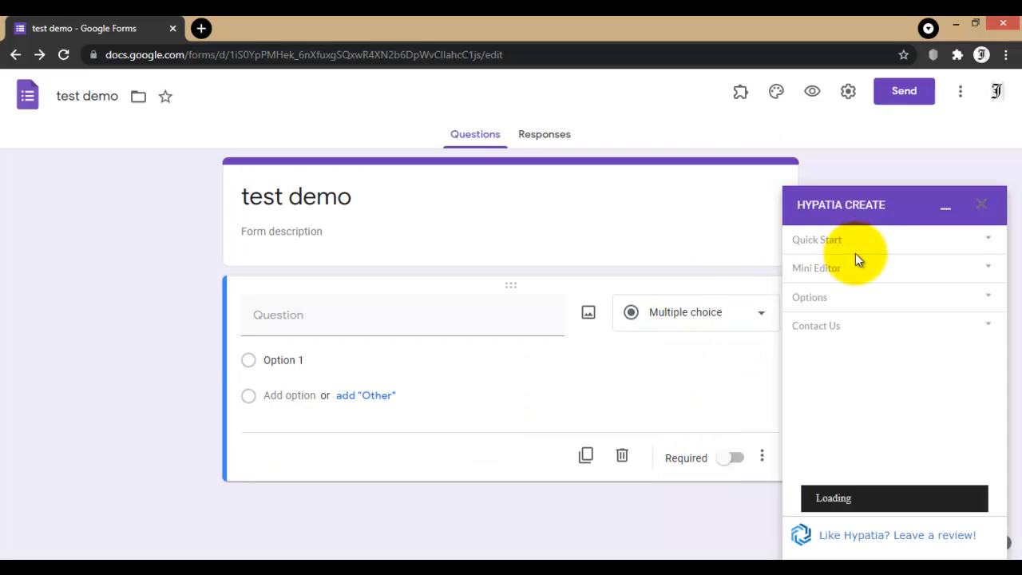
Step: Collapse the Quick Start section and expand the Mini Editor in Hypatia's sidebar
click(817, 240)
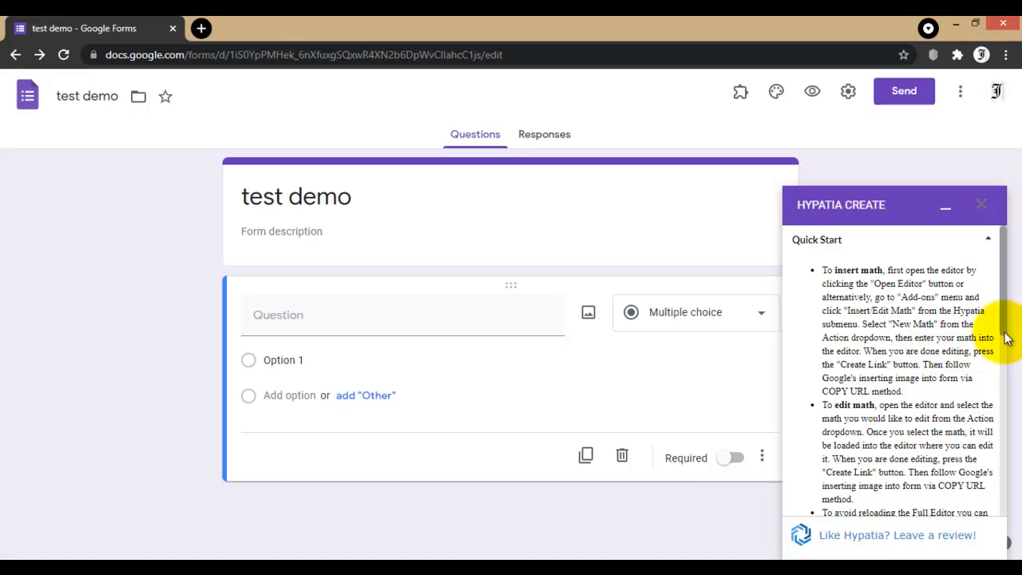
click(817, 262)
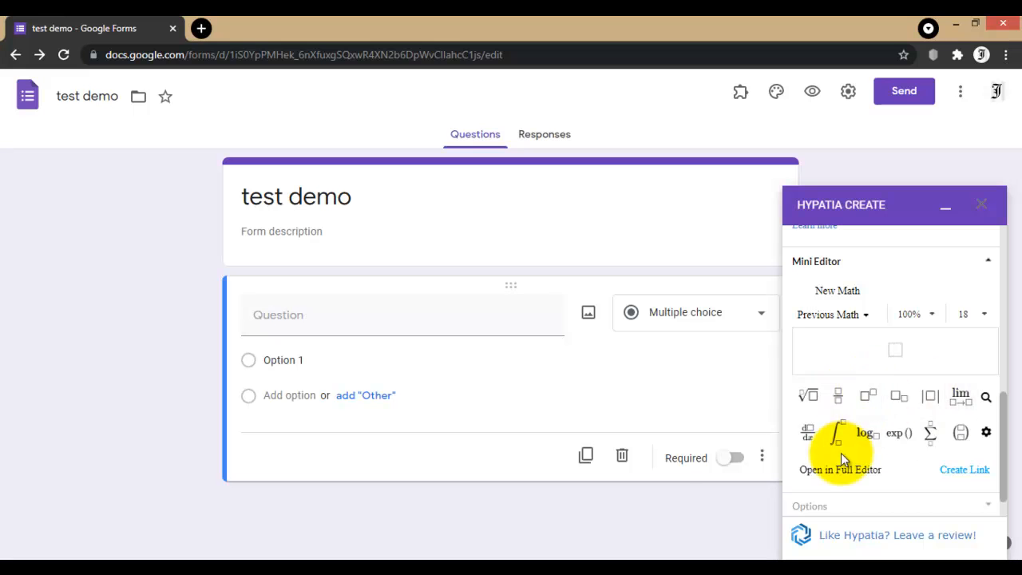
Step: Enter √4 + √(5+3) = in the Mini Editor using root templates, removing stray fraction templates
click(985, 431)
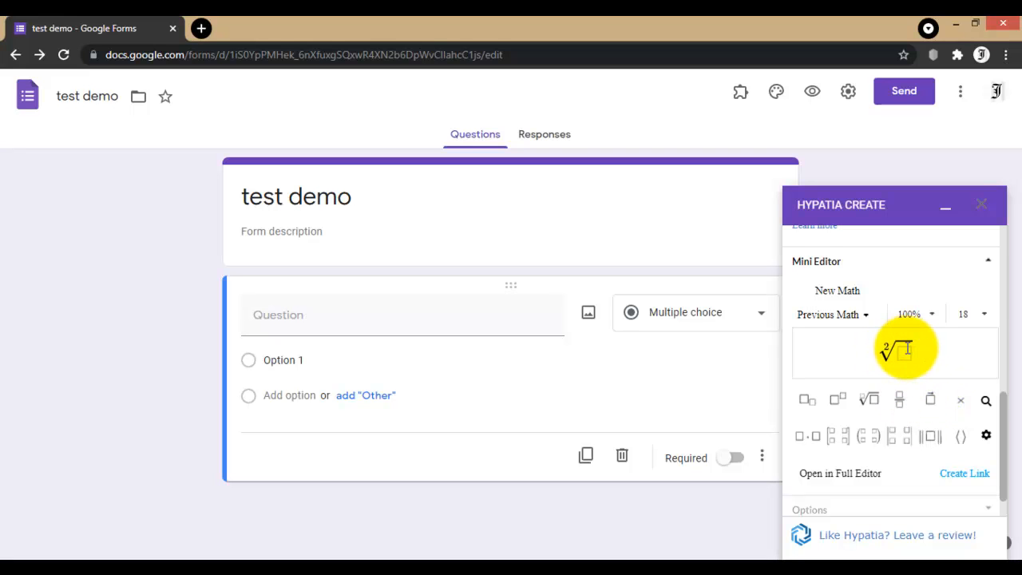
text(4)
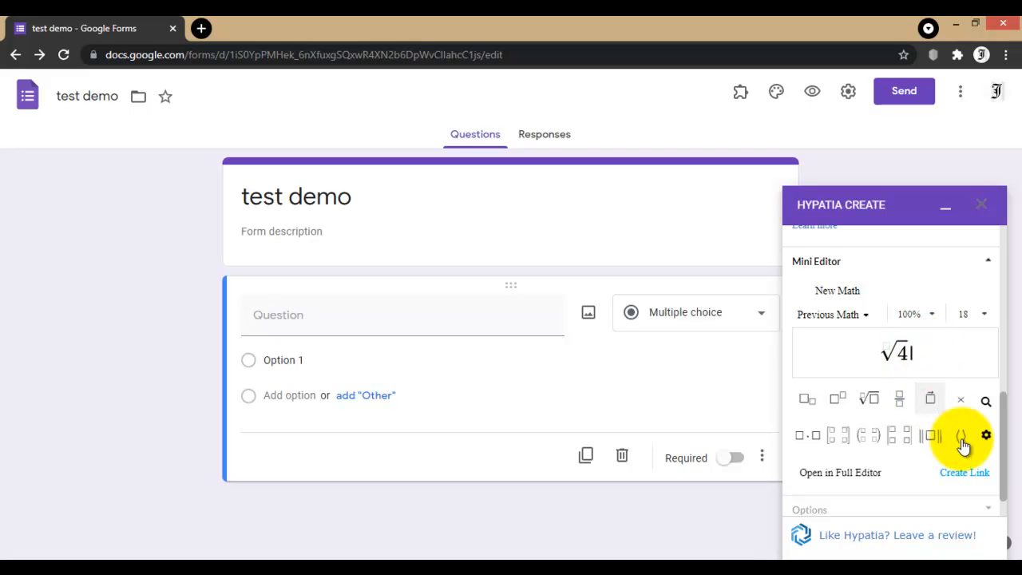
click(961, 434)
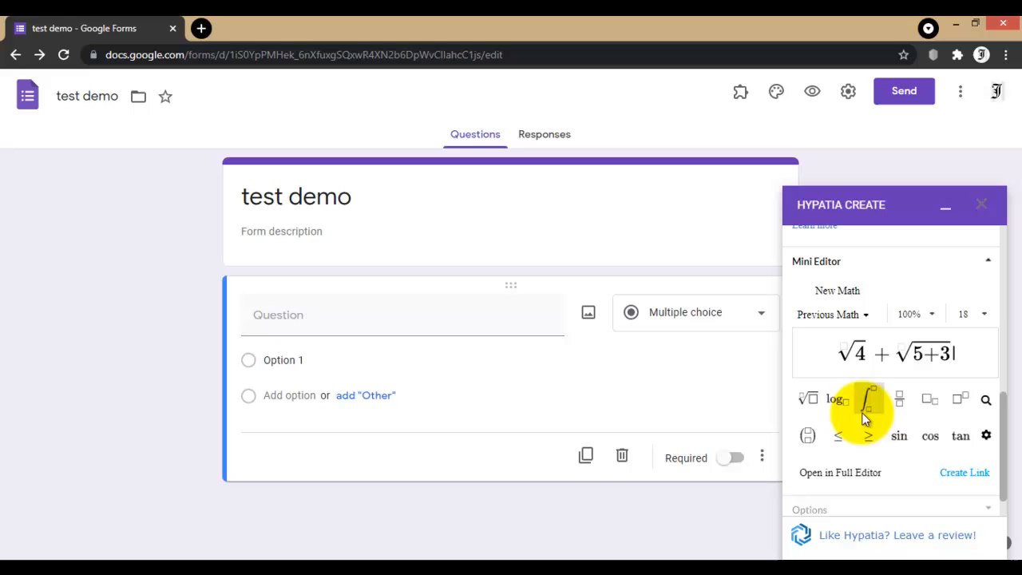
click(869, 399)
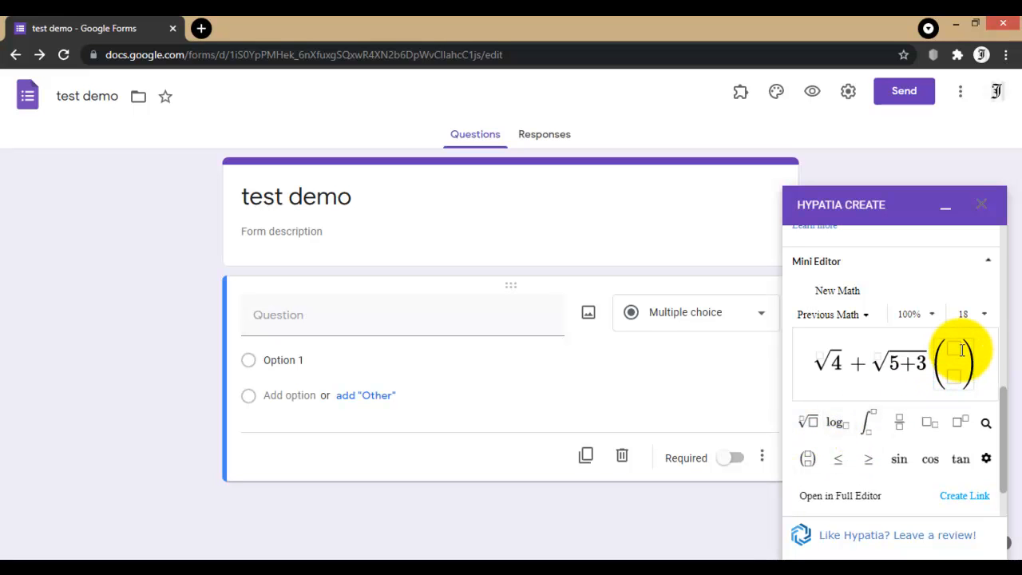
text(7)
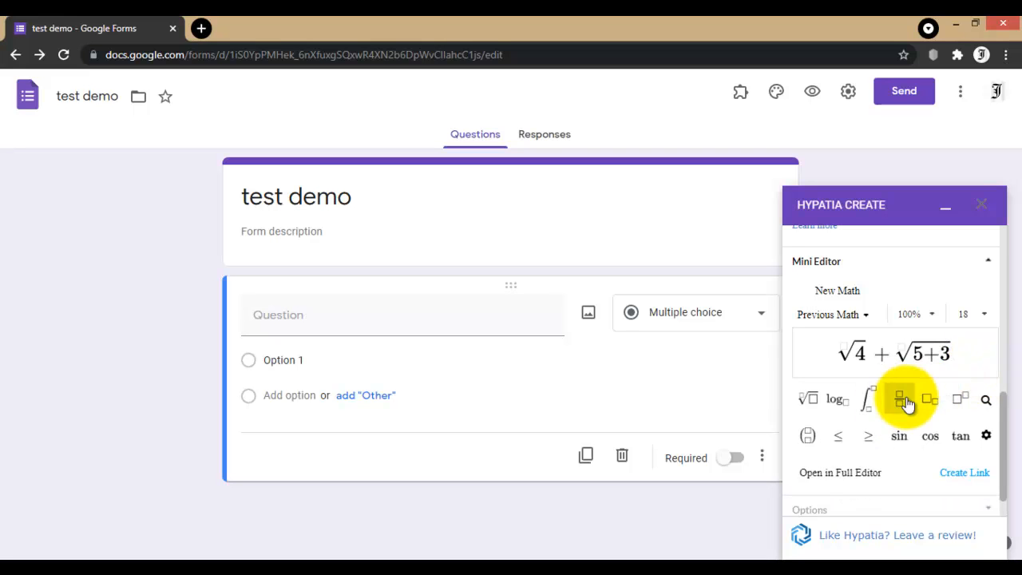
click(900, 399)
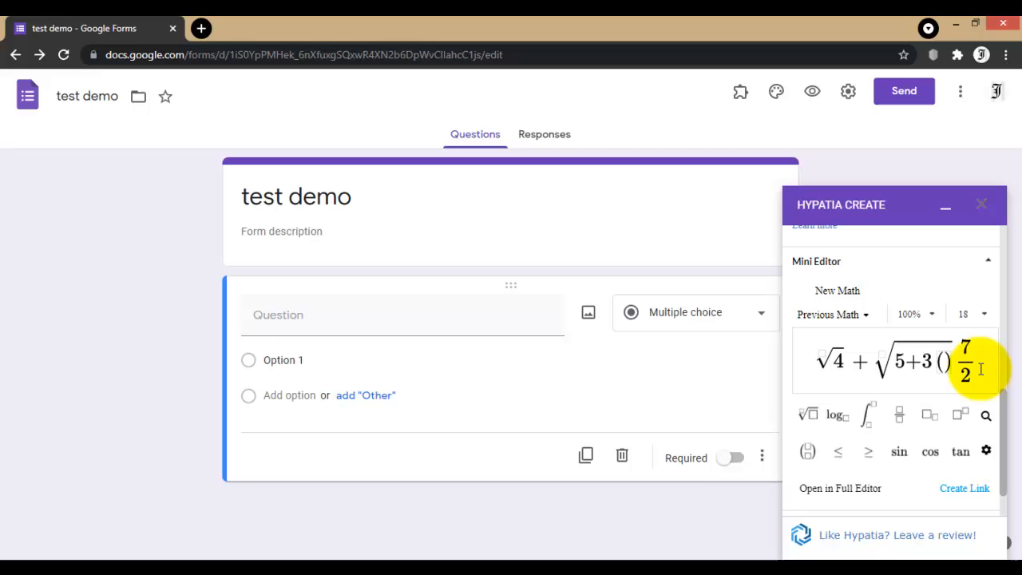
click(946, 361)
text(=)
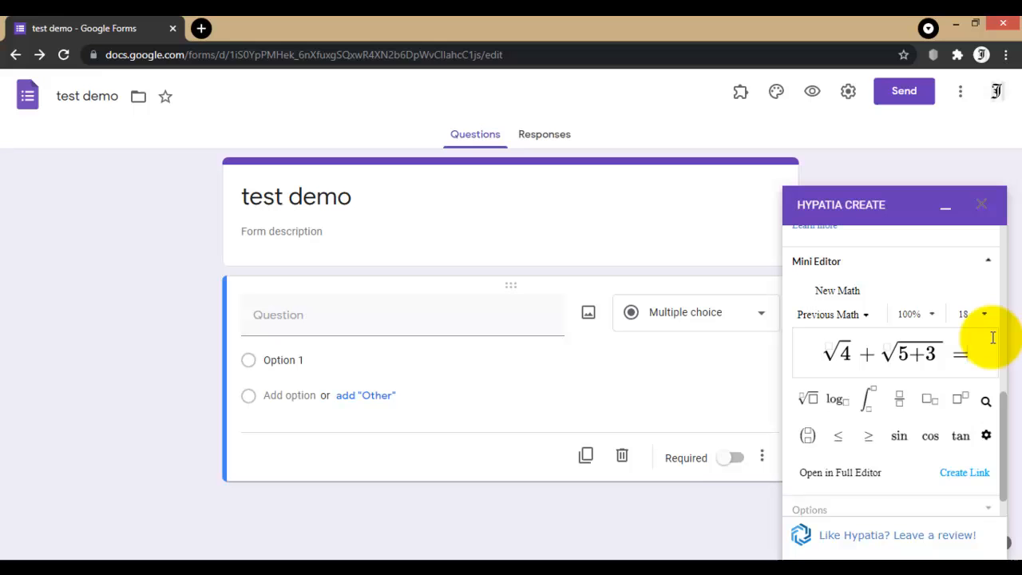
mouse_move(857, 365)
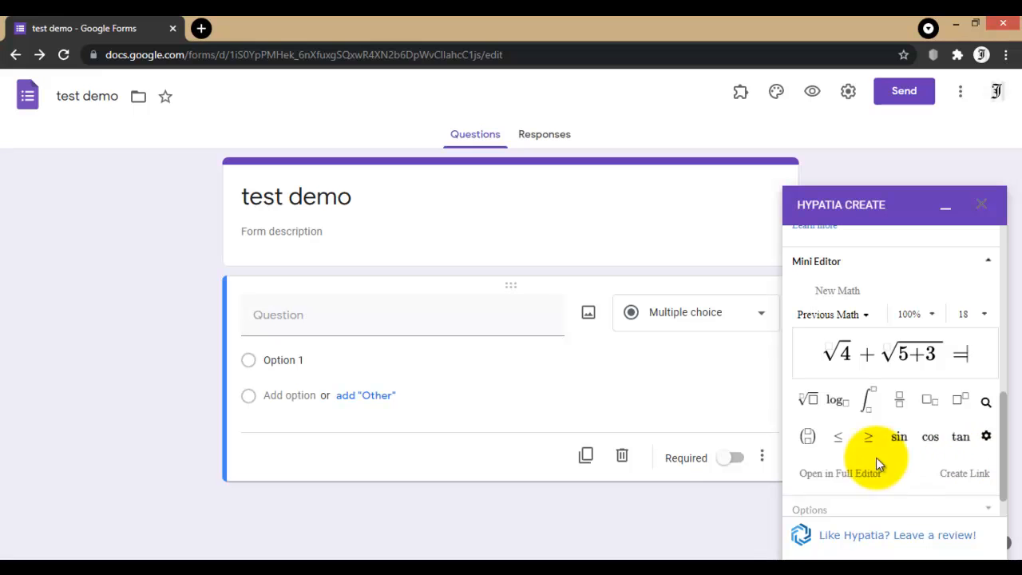
Step: Create a copied image link for the root equation, emptying the Mini Editor
click(965, 473)
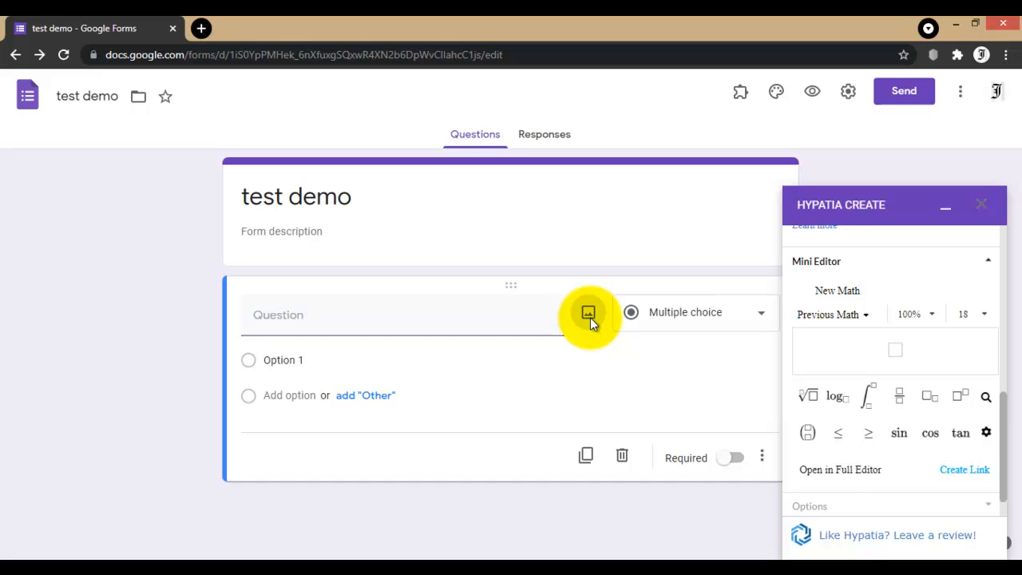
Step: Insert the Hypatia √4 + √(5+3) = equation image into the question by URL
click(588, 311)
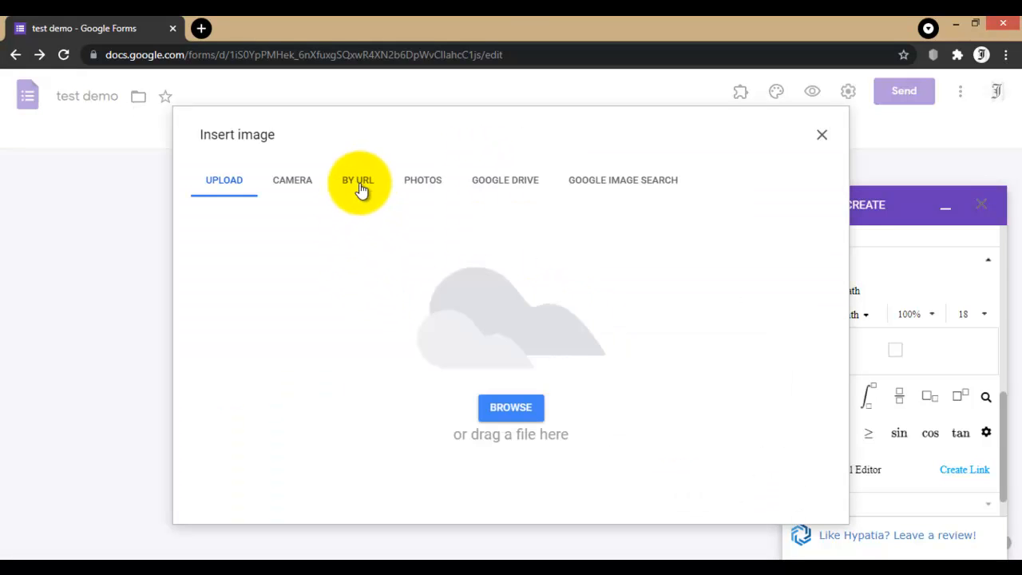
click(358, 179)
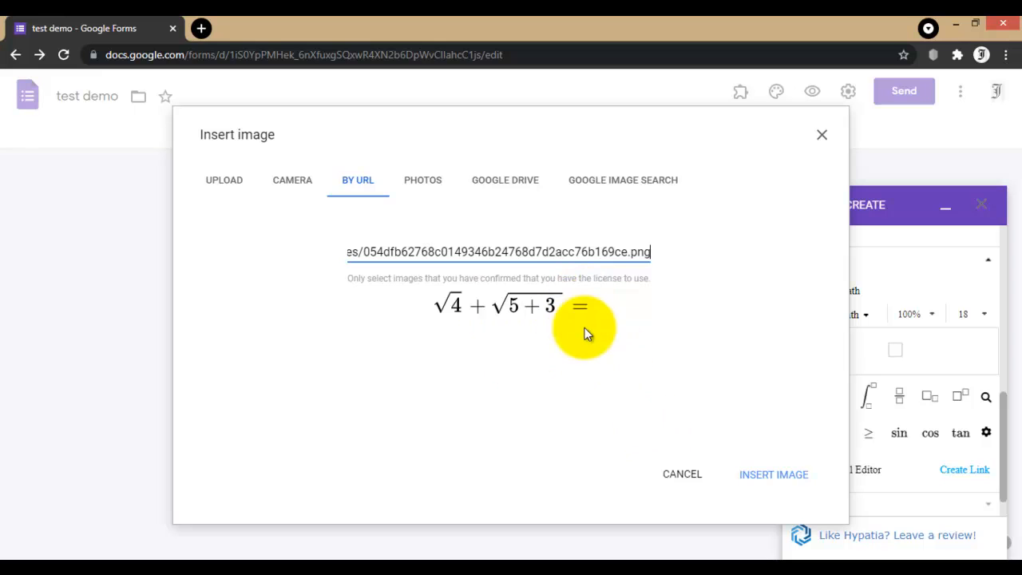
click(774, 473)
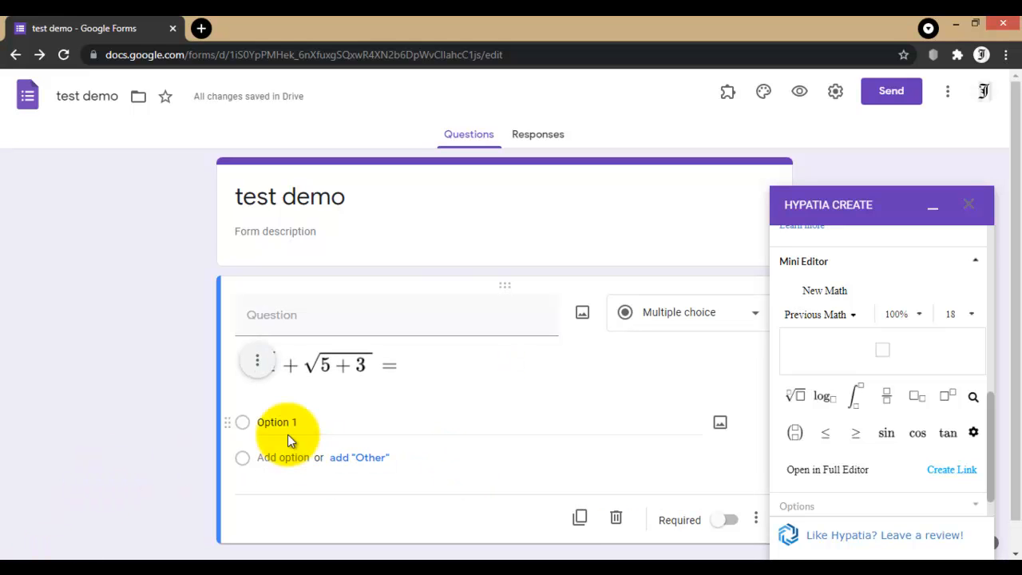
click(278, 422)
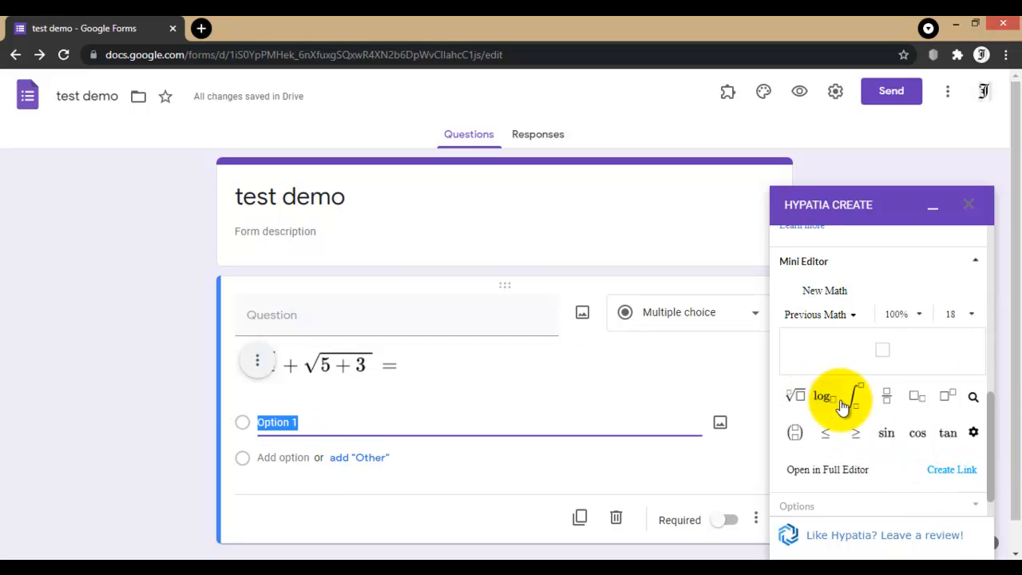
click(821, 396)
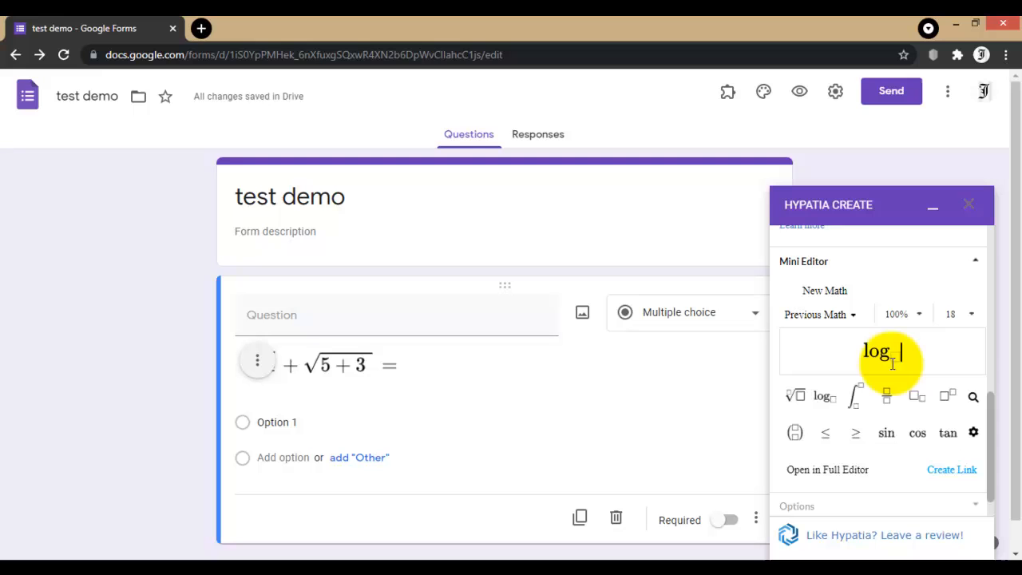
text(3)
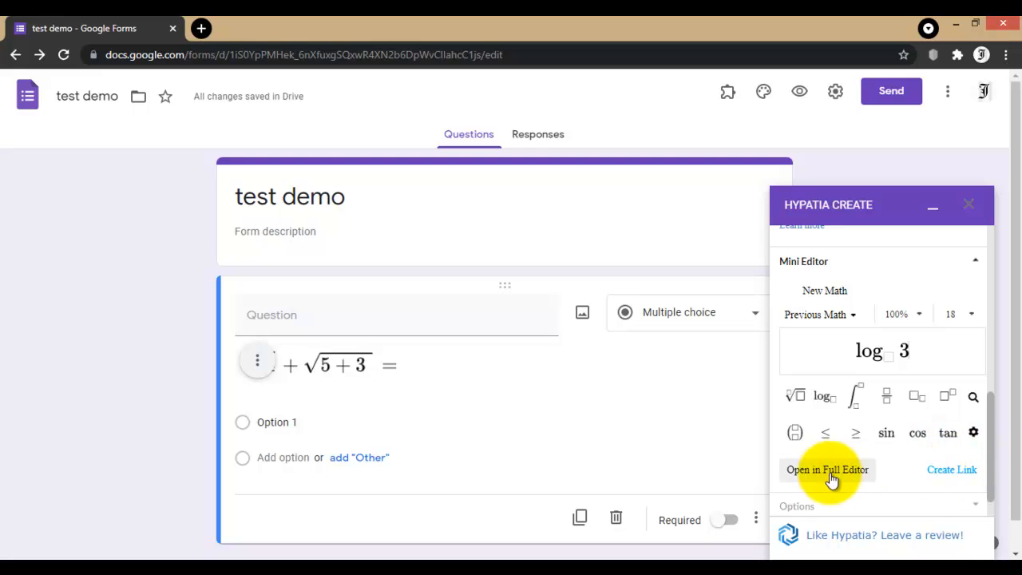
mouse_move(910, 508)
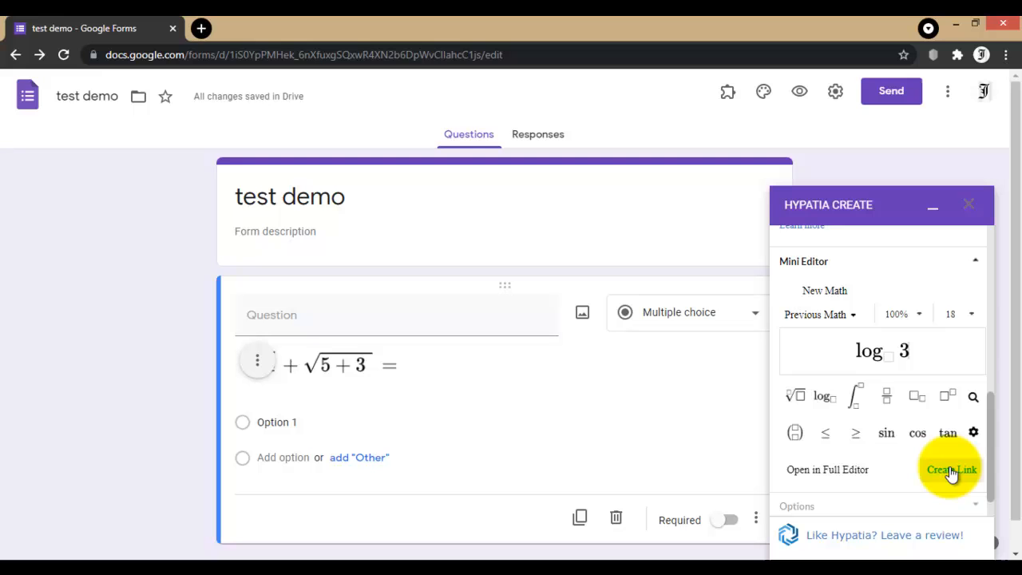
mouse_move(949, 479)
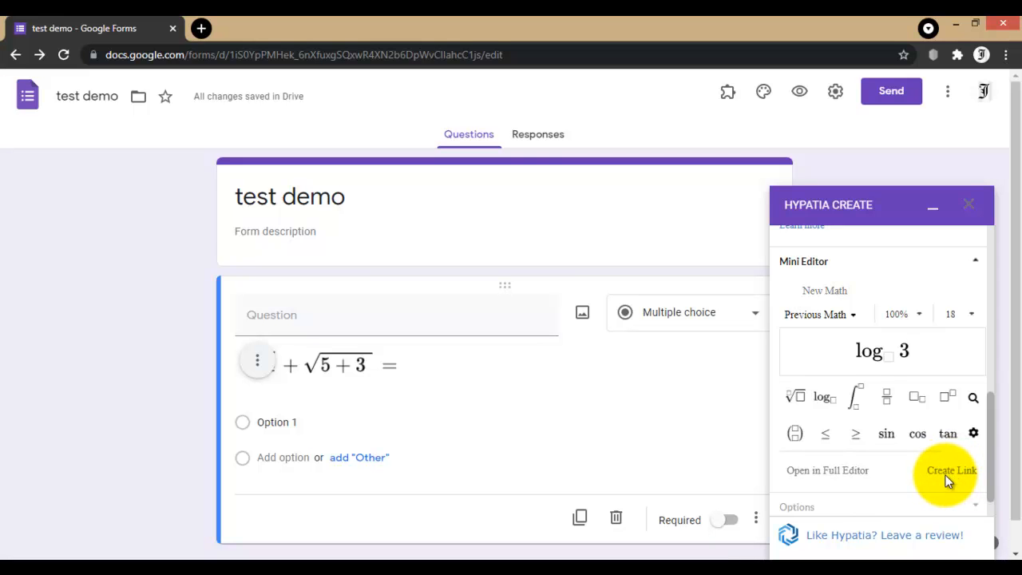
click(952, 469)
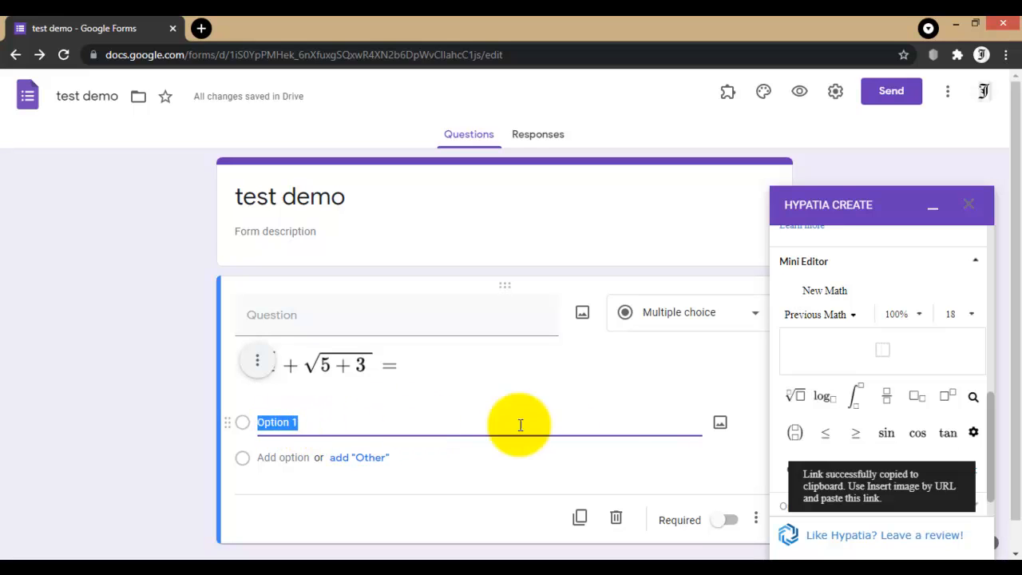
Step: Insert the log 3 image into Option 1 by URL and preview the form
click(719, 421)
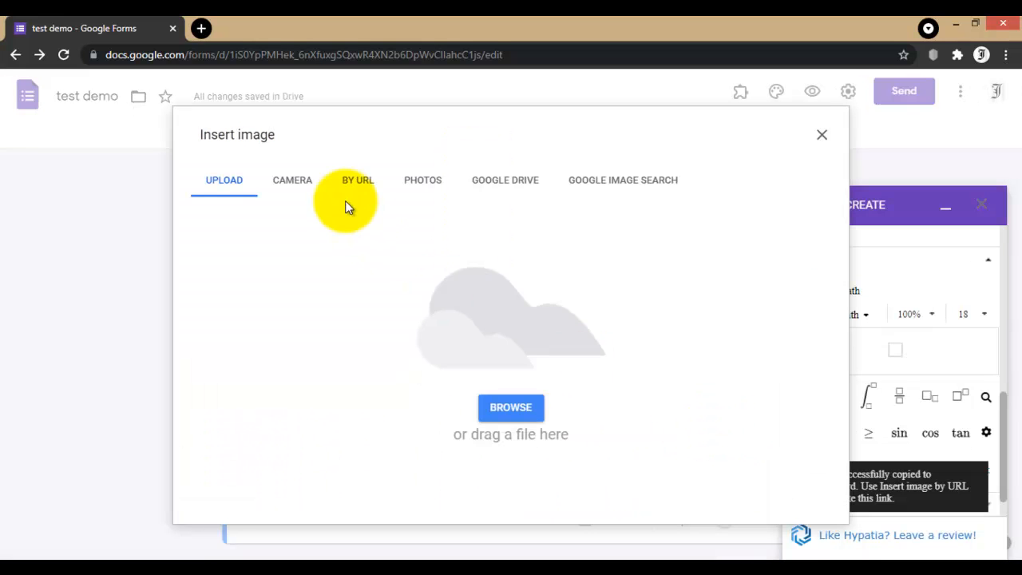
click(358, 179)
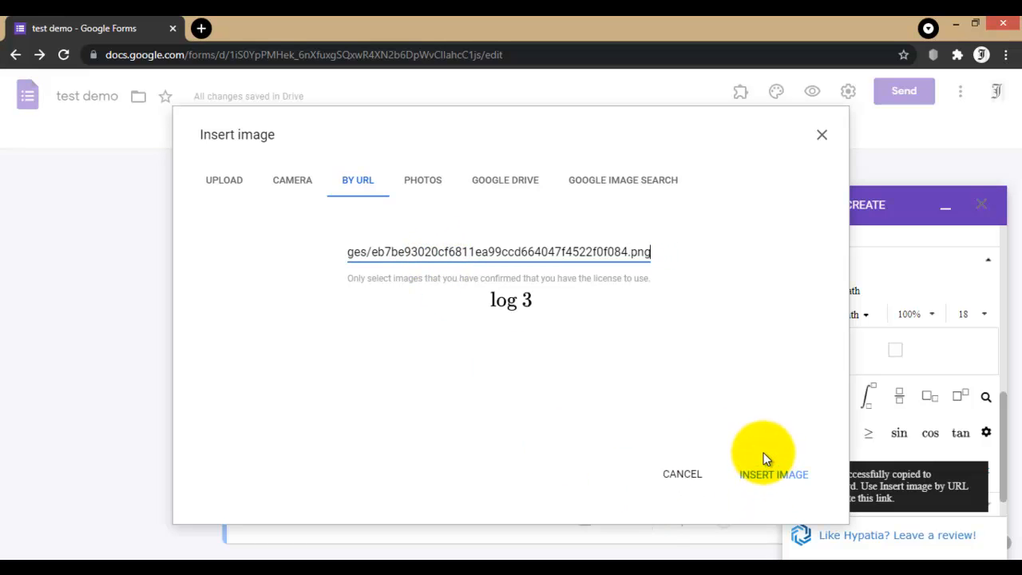
click(773, 473)
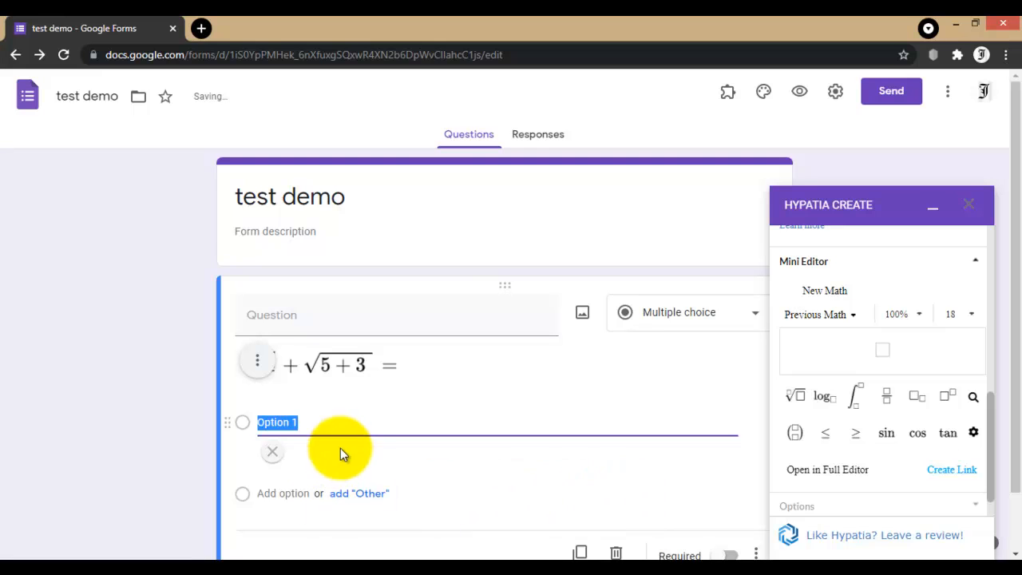
click(821, 396)
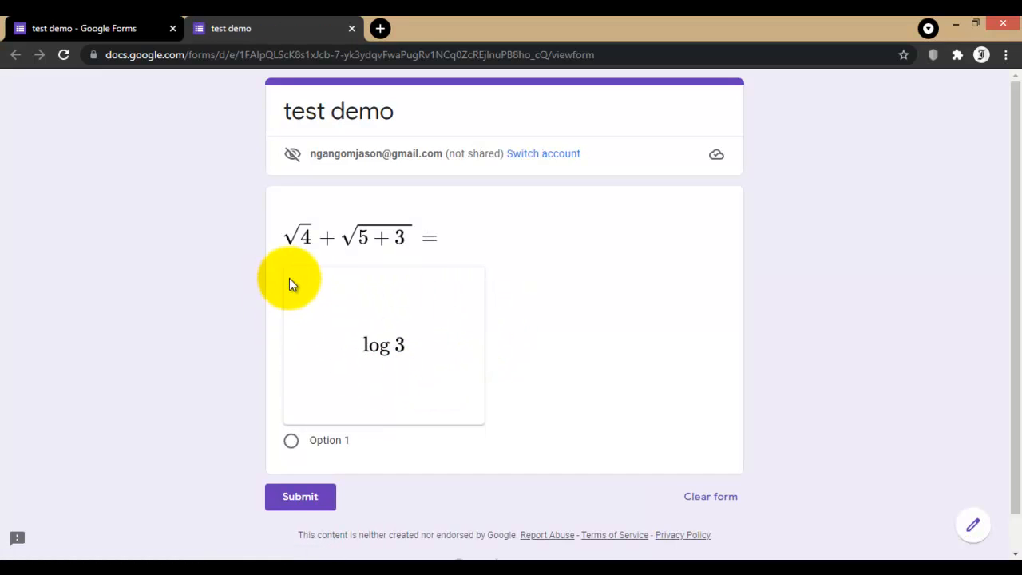
mouse_move(446, 445)
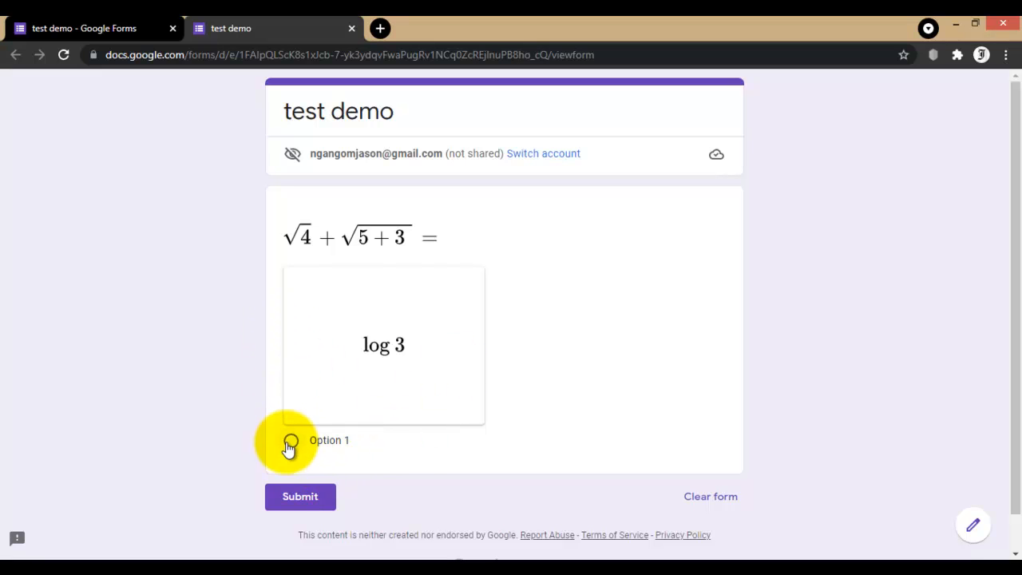
mouse_move(693, 450)
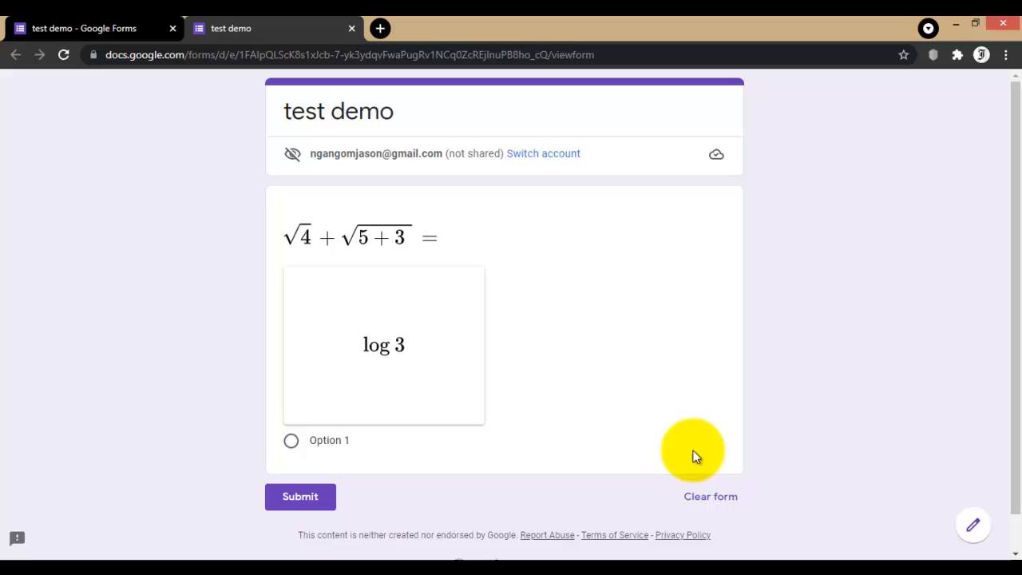
mouse_move(300, 495)
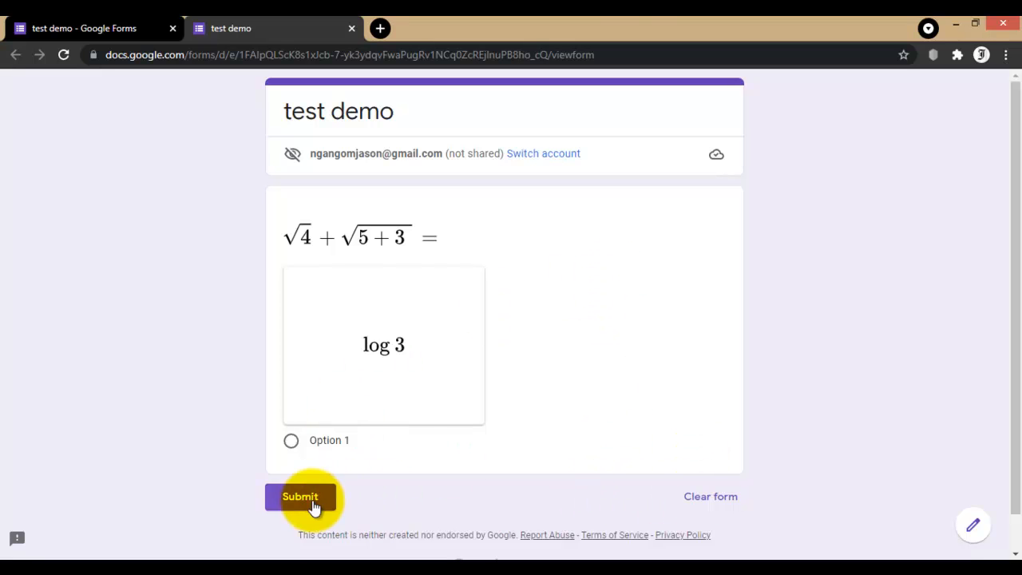